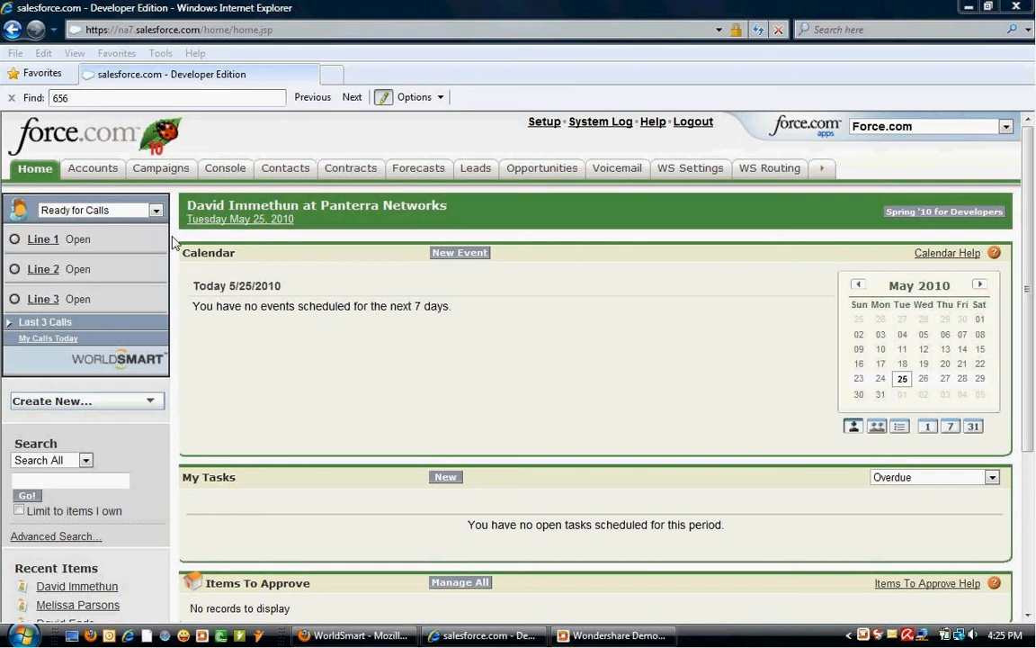
{"action": "mouse_move", "coordinate": [340, 347]}
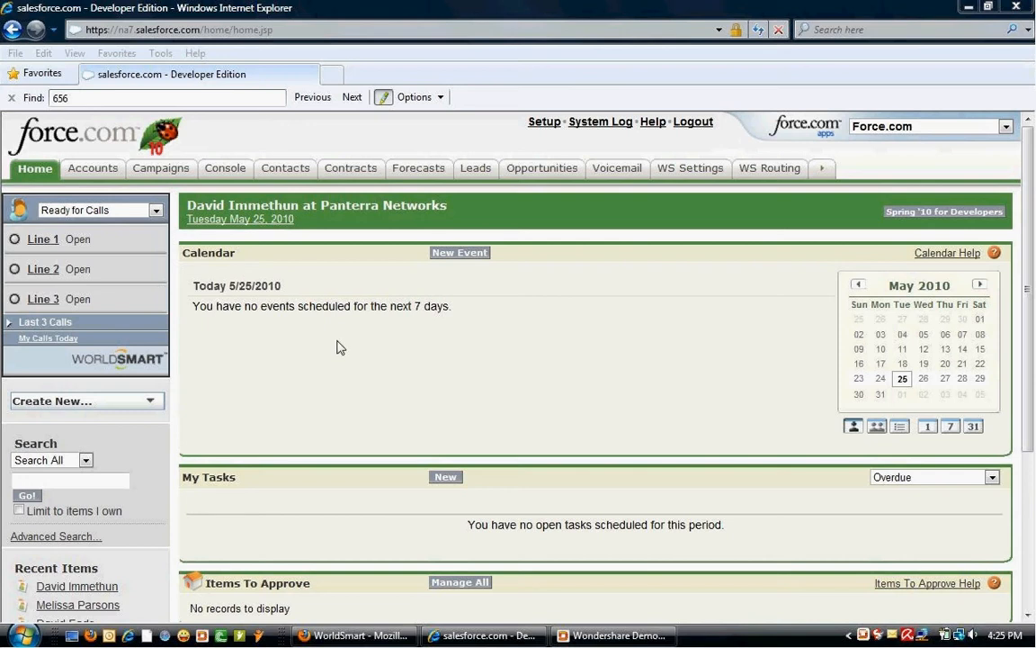
{"action": "mouse_move", "coordinate": [342, 340]}
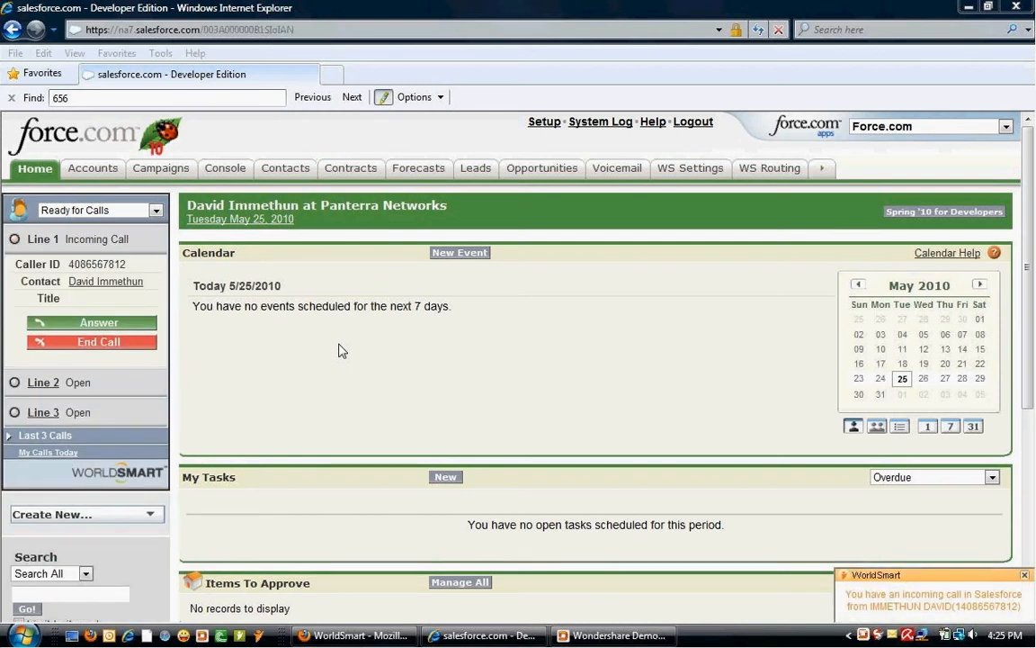
{"action": "left_click", "coordinate": [105, 281]}
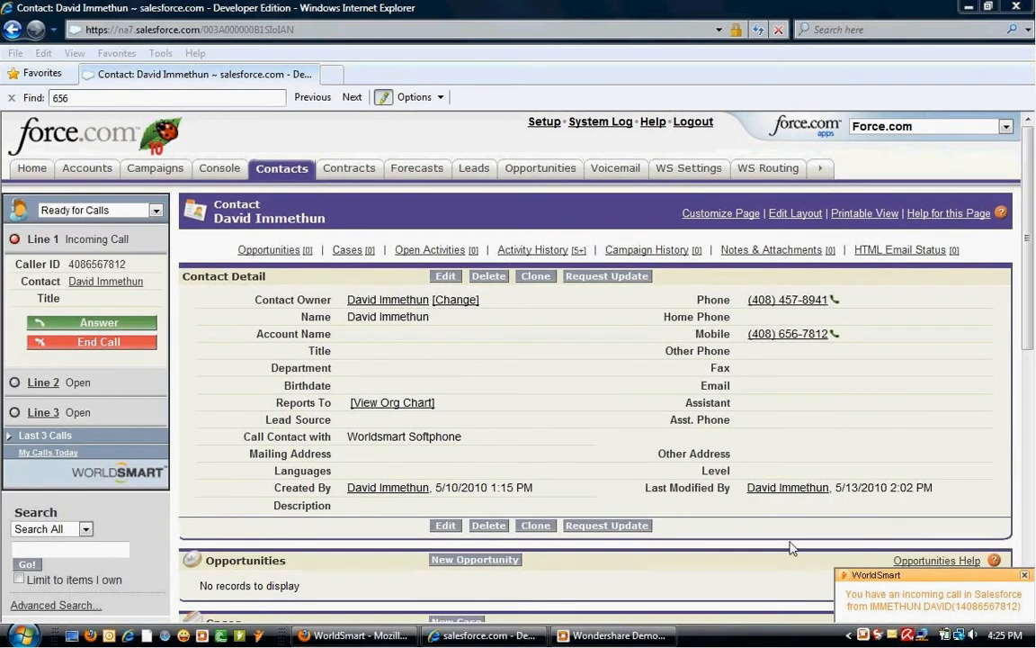
{"action": "mouse_move", "coordinate": [909, 606]}
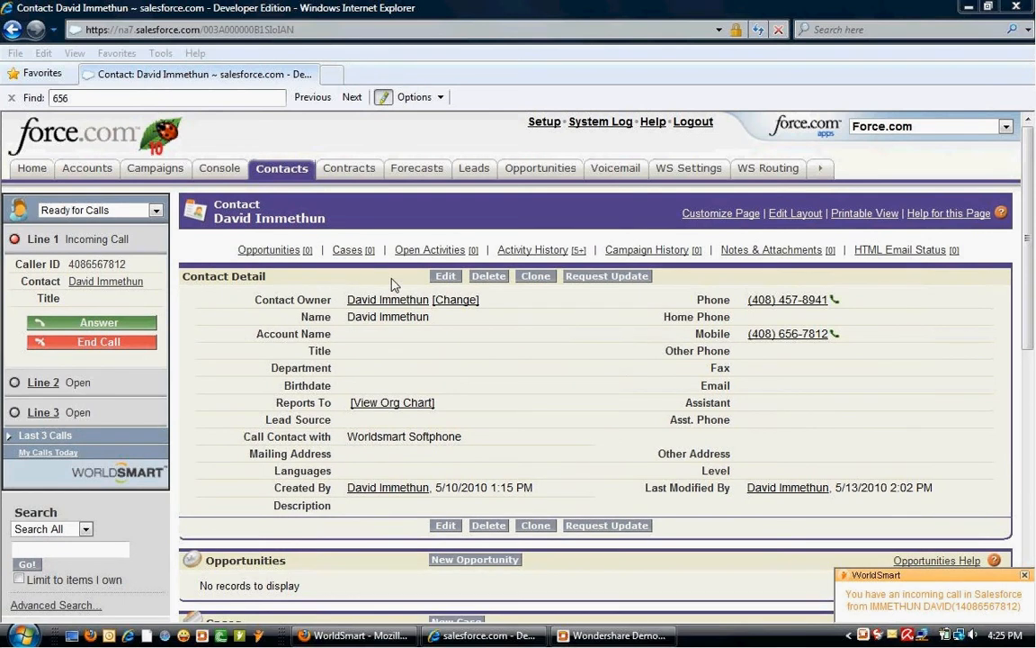
{"action": "mouse_move", "coordinate": [686, 289]}
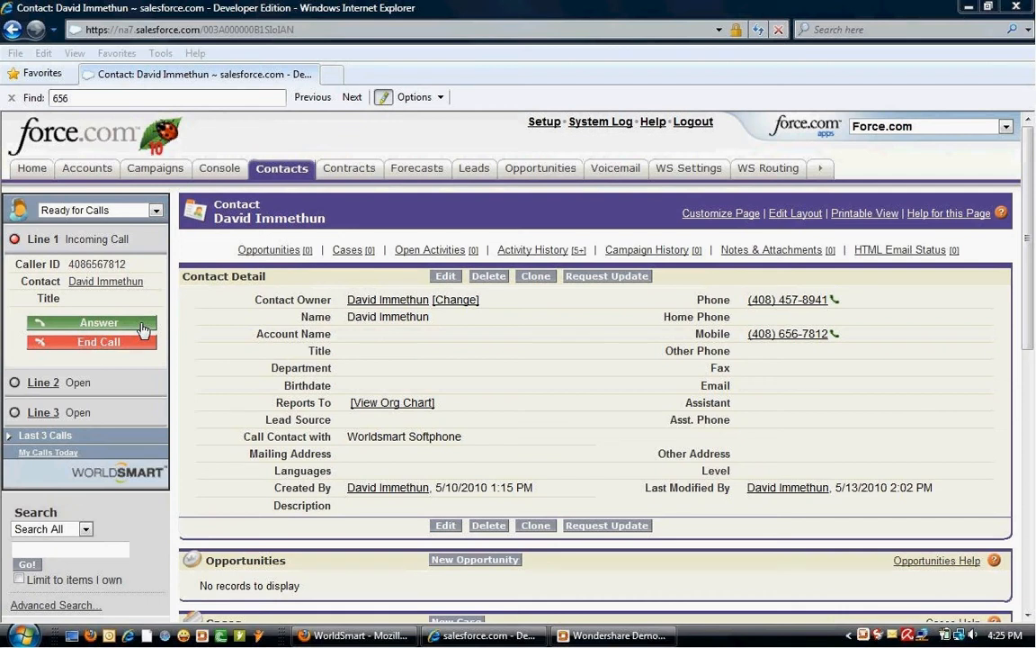
{"action": "left_click", "coordinate": [99, 322]}
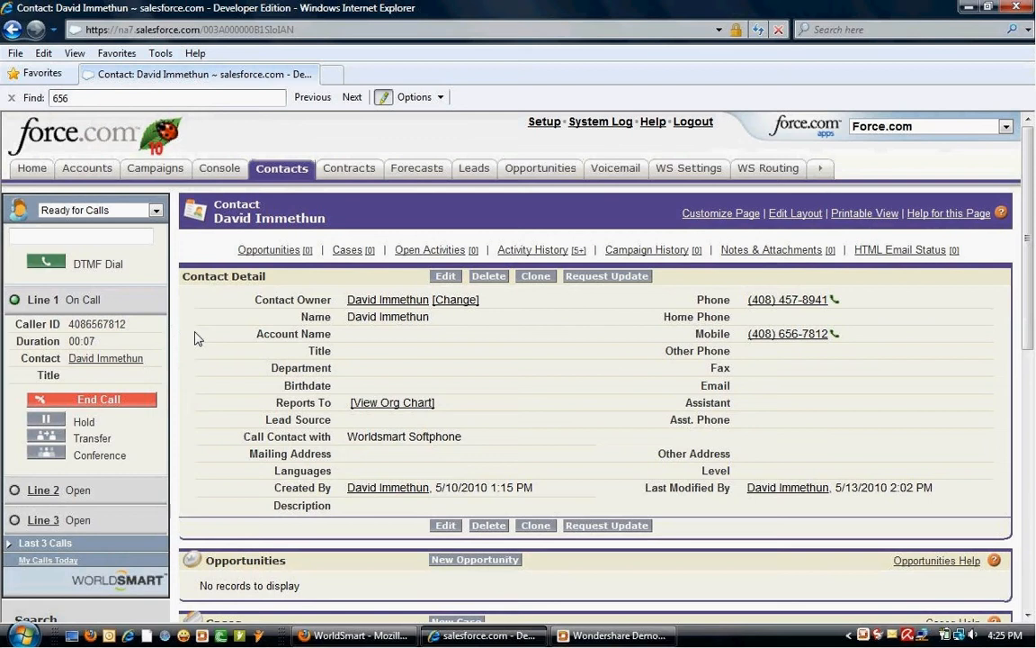
{"action": "scroll", "scroll_direction": "down", "scroll_amount": 3}
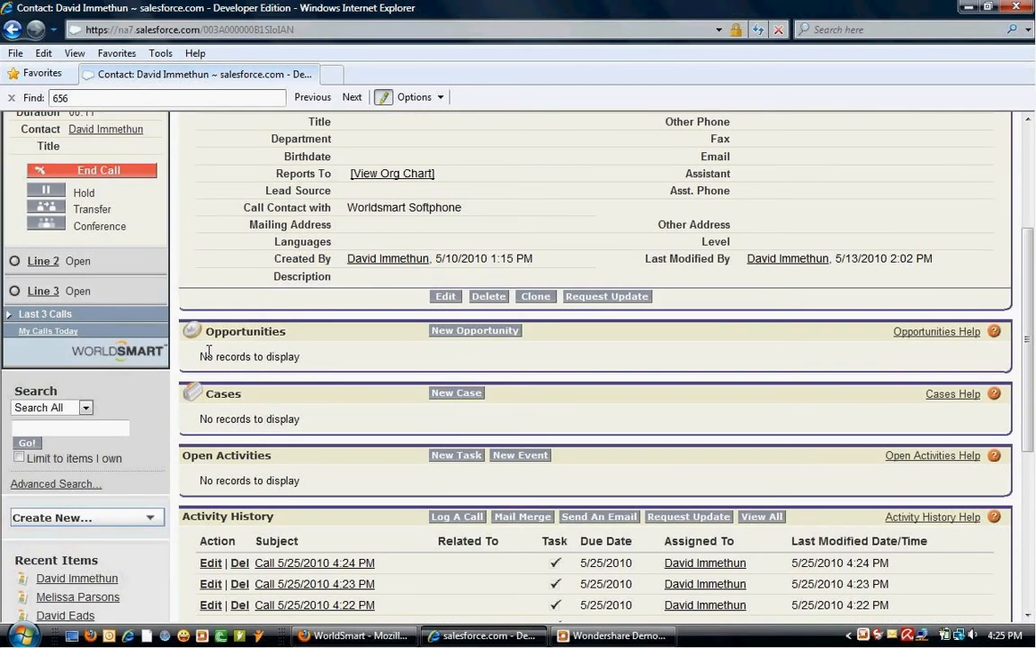
{"action": "scroll", "scroll_direction": "down", "scroll_amount": 3}
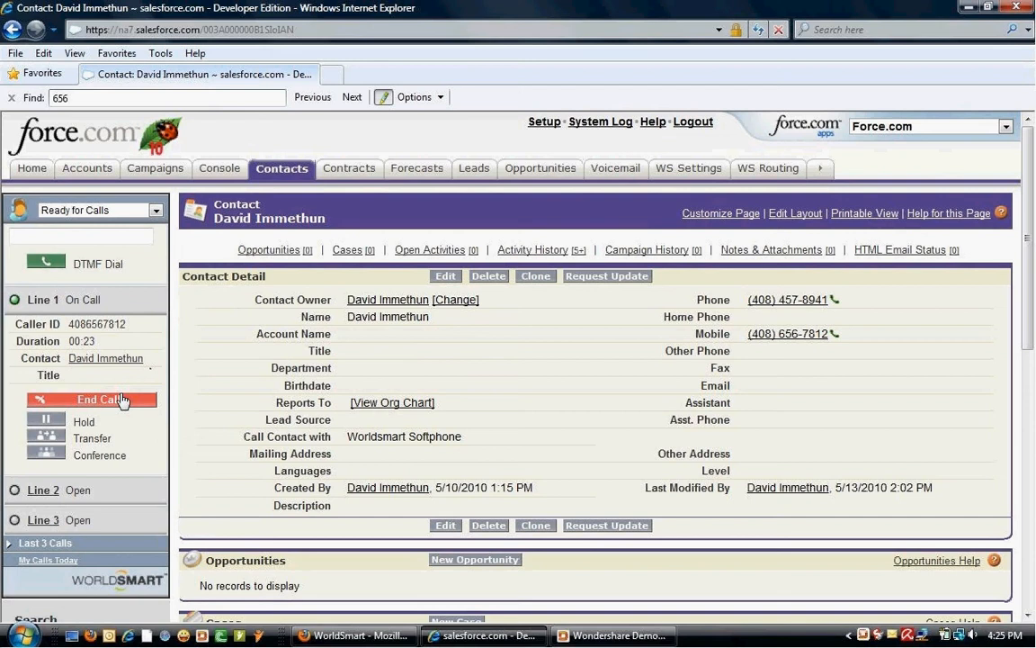
{"action": "left_click", "coordinate": [93, 399]}
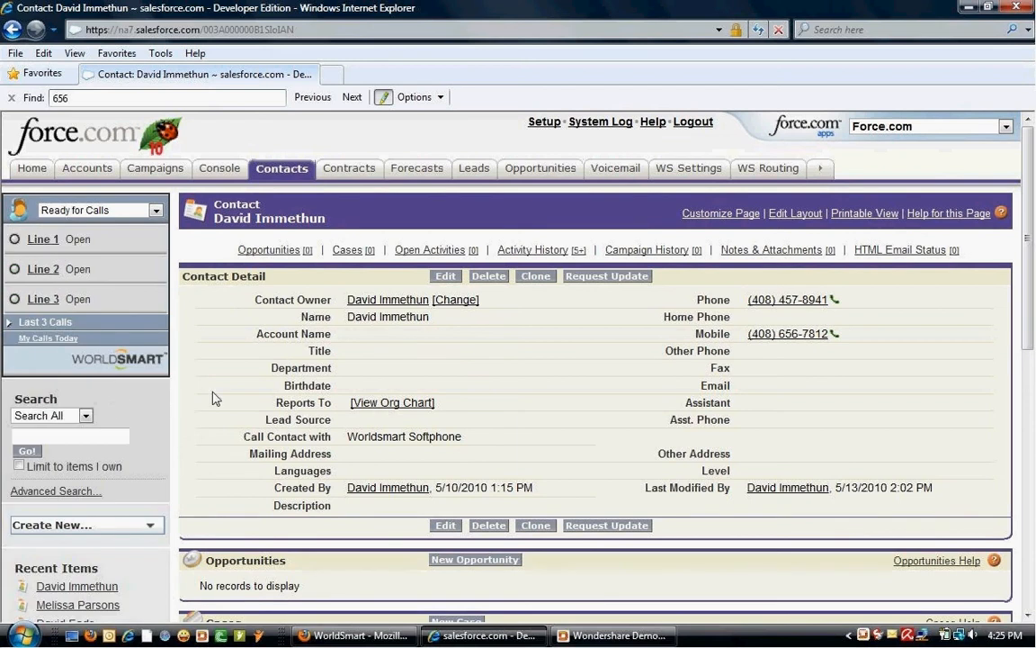
{"action": "scroll", "scroll_direction": "down", "scroll_amount": 3}
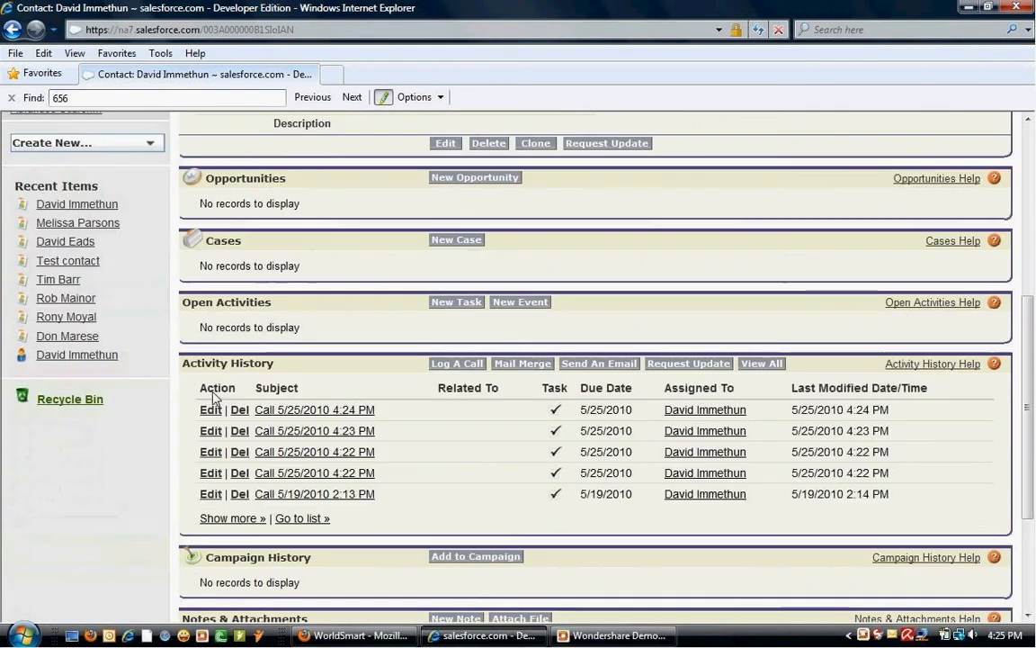
{"action": "mouse_move", "coordinate": [634, 409]}
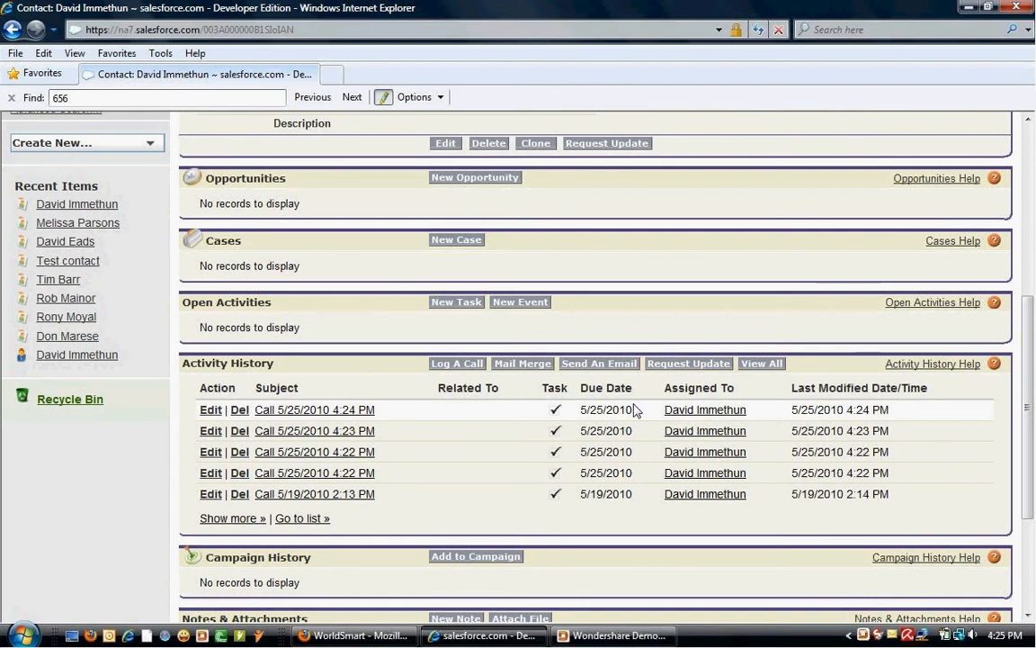
{"action": "mouse_move", "coordinate": [821, 410]}
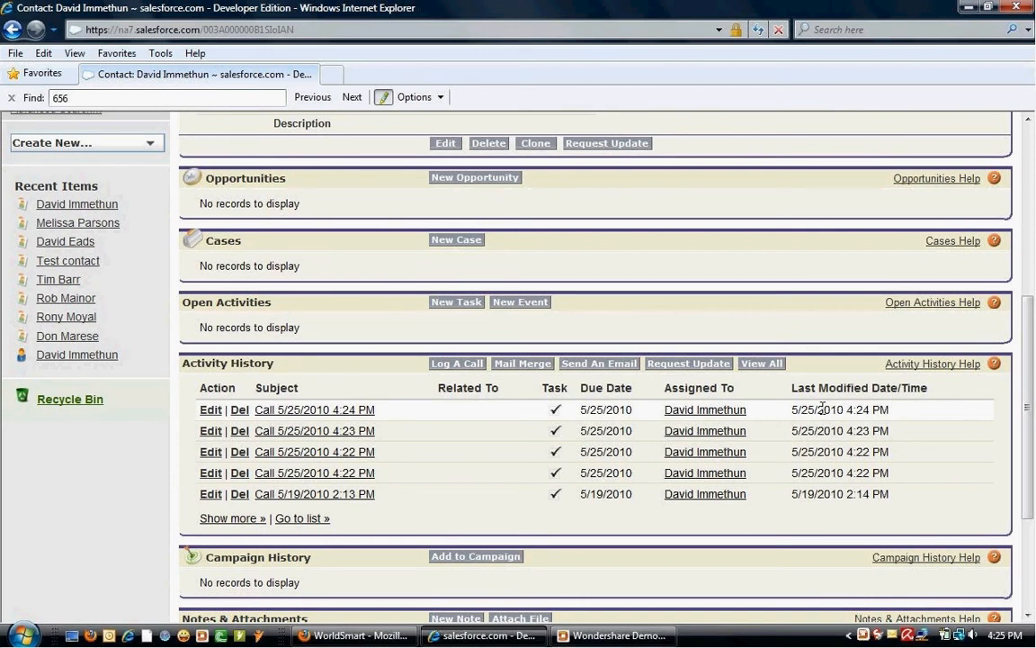
{"action": "scroll", "scroll_direction": "up", "scroll_amount": 3}
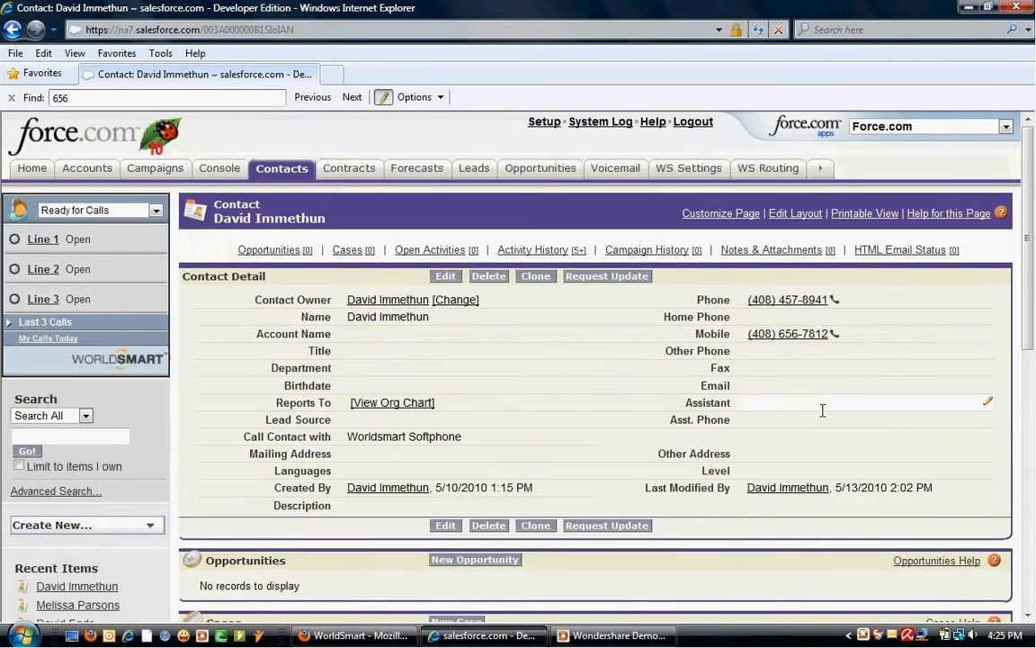
{"action": "mouse_move", "coordinate": [531, 367]}
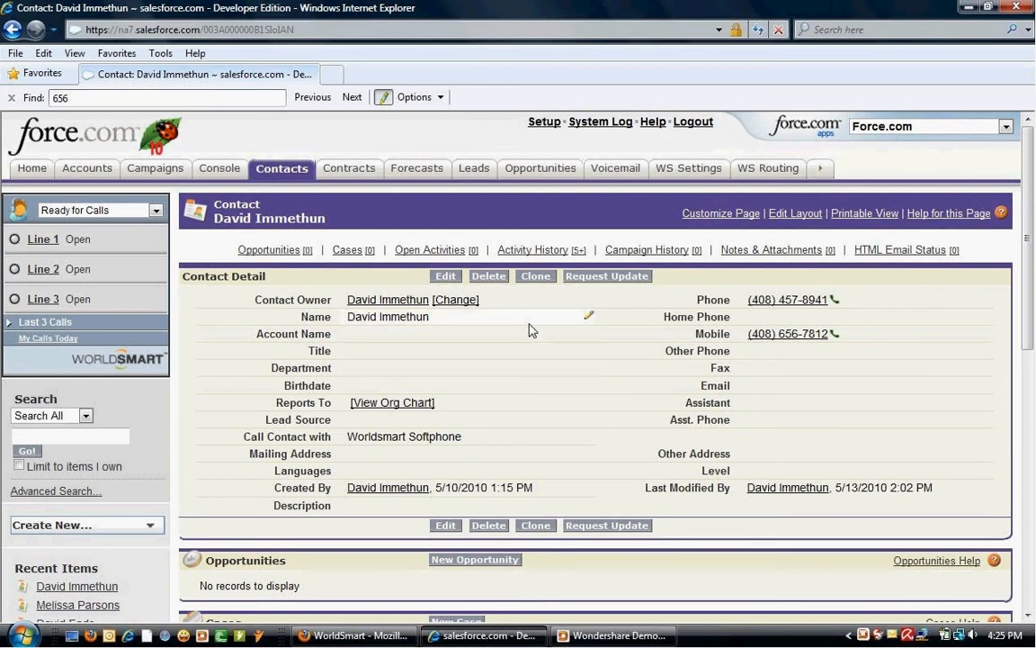
{"action": "mouse_move", "coordinate": [795, 301]}
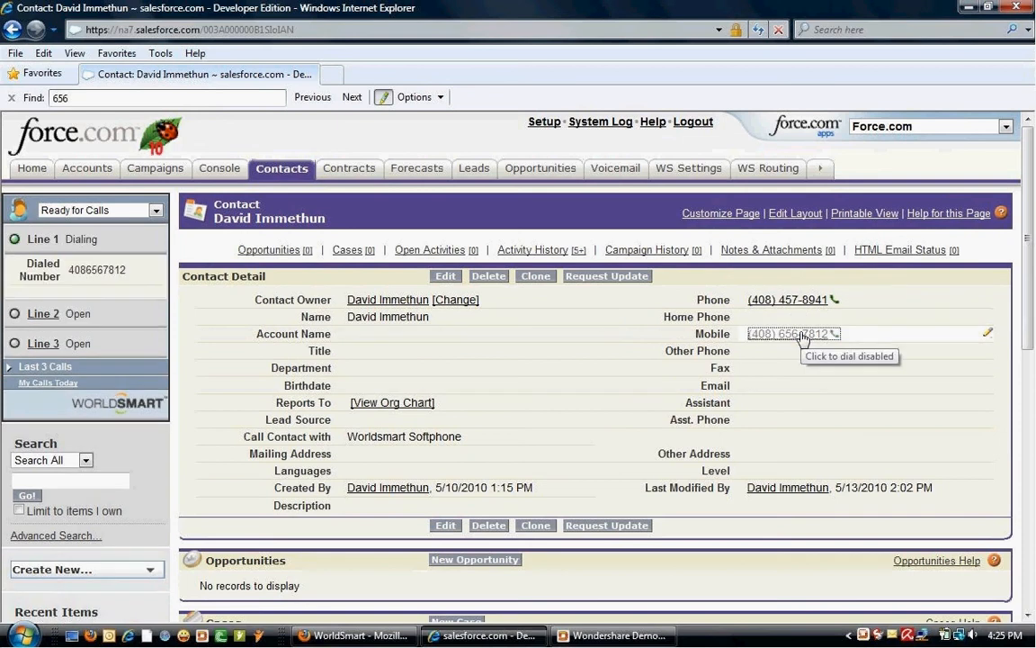
{"action": "left_click", "coordinate": [787, 333]}
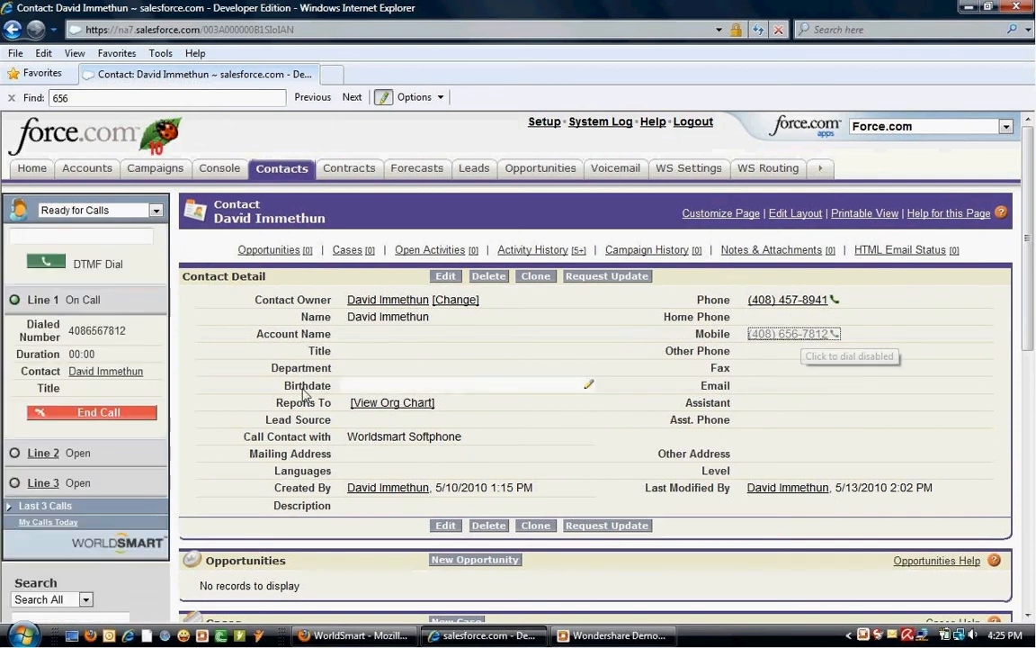
{"action": "mouse_move", "coordinate": [6, 390]}
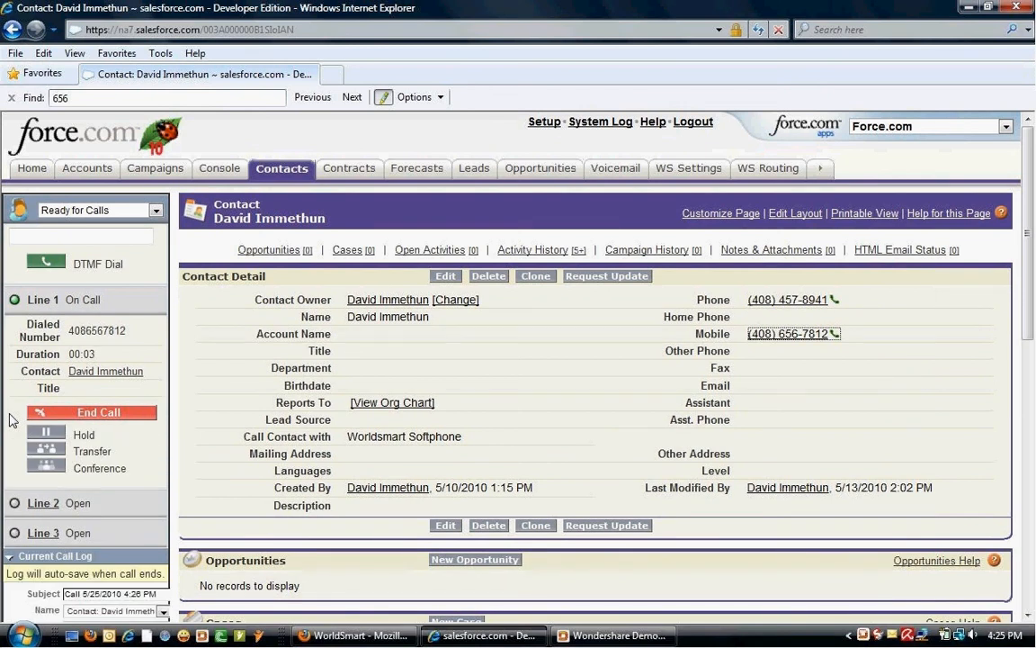
{"action": "mouse_move", "coordinate": [45, 416]}
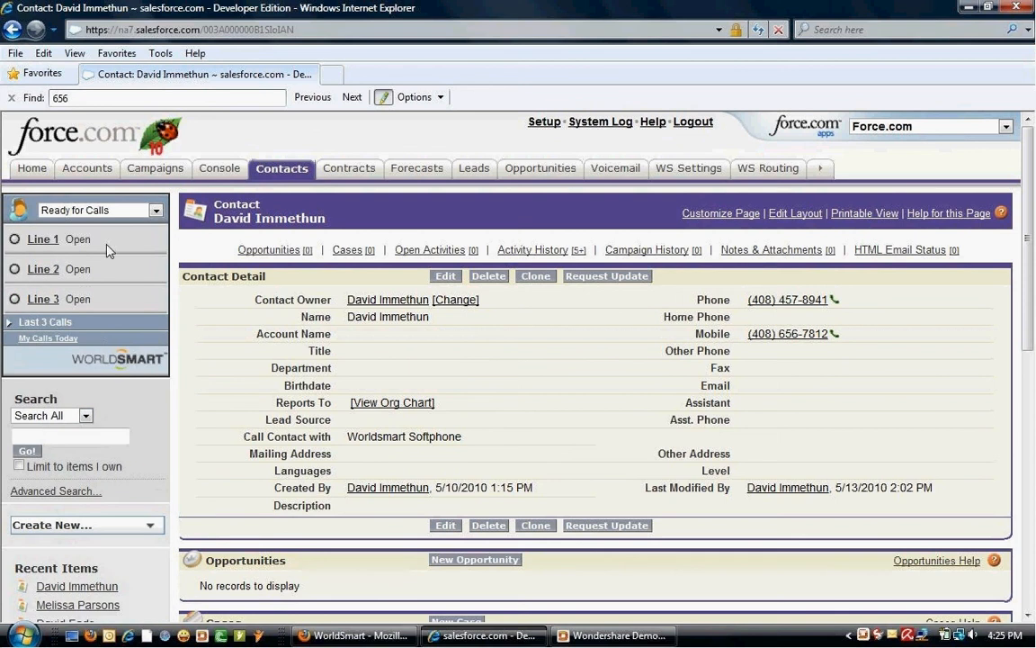
Scroll to Activity History to see the new Call 5/25/2010 4:26 PM entry.
{"action": "scroll", "scroll_direction": "down", "scroll_amount": 3}
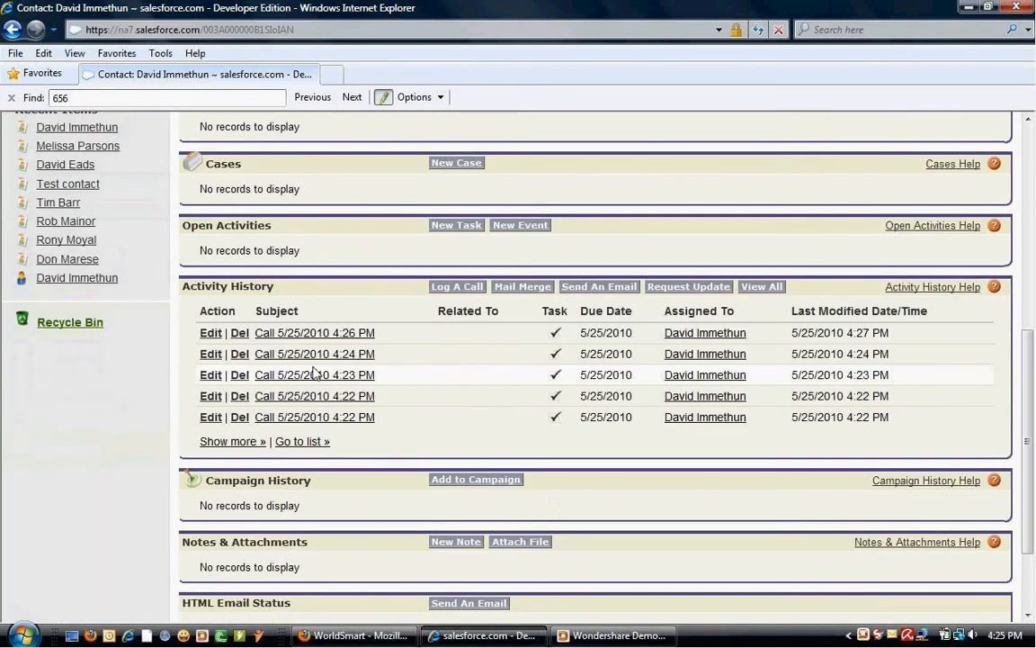
{"action": "mouse_move", "coordinate": [368, 341]}
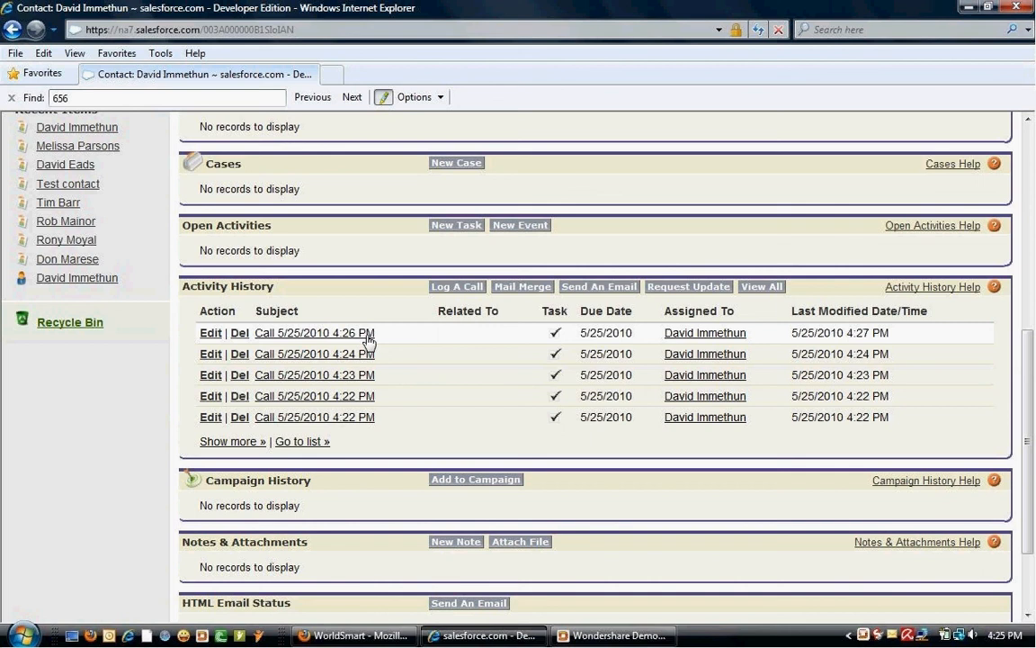
{"action": "mouse_move", "coordinate": [670, 463]}
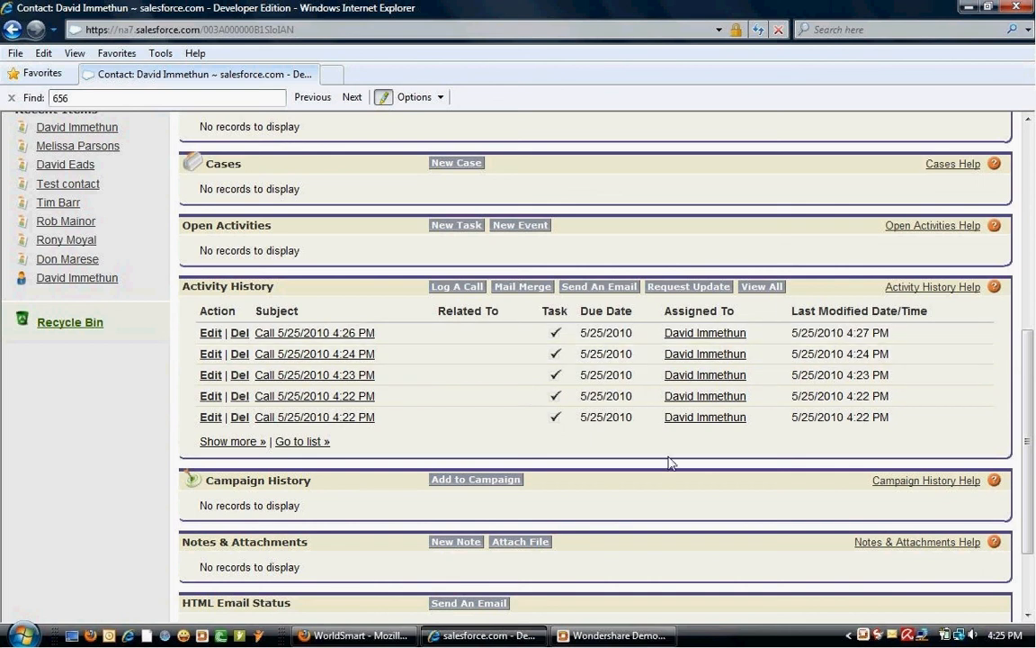
{"action": "mouse_move", "coordinate": [857, 592]}
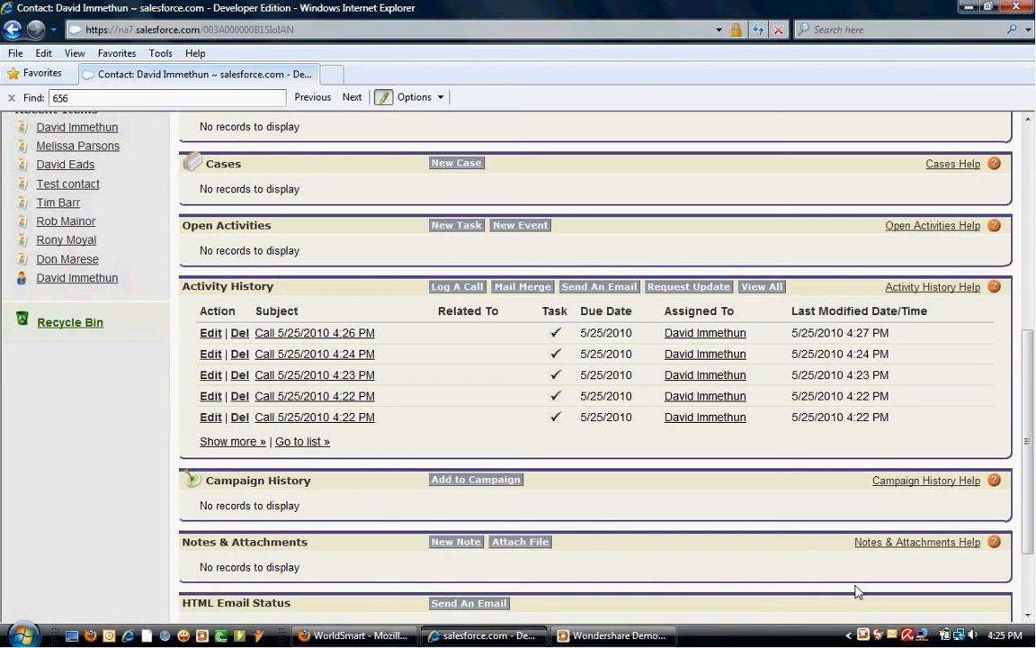
{"action": "mouse_move", "coordinate": [866, 628]}
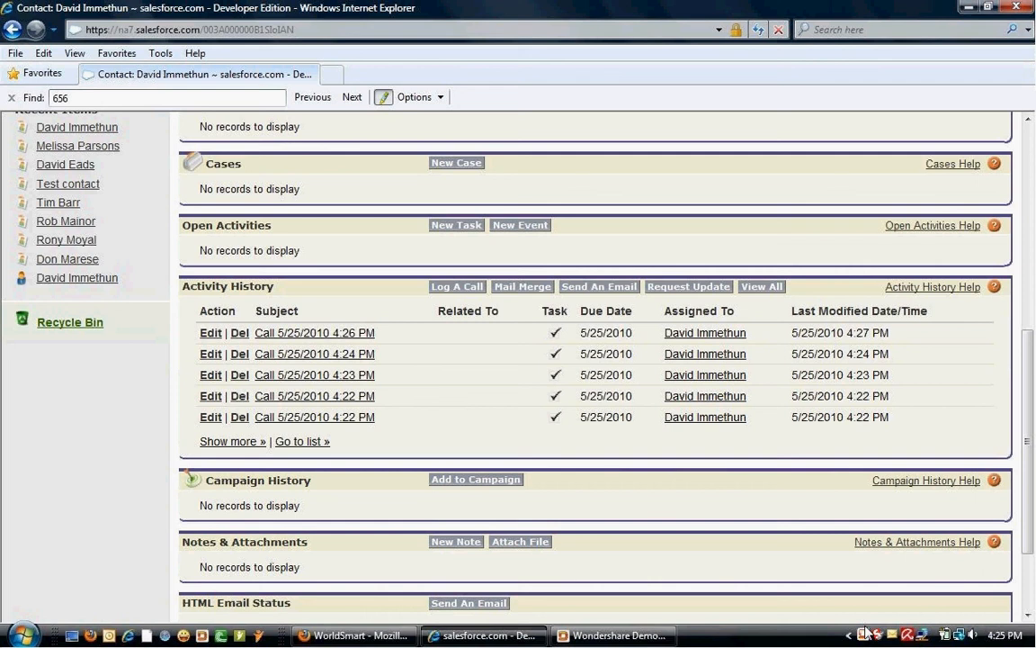